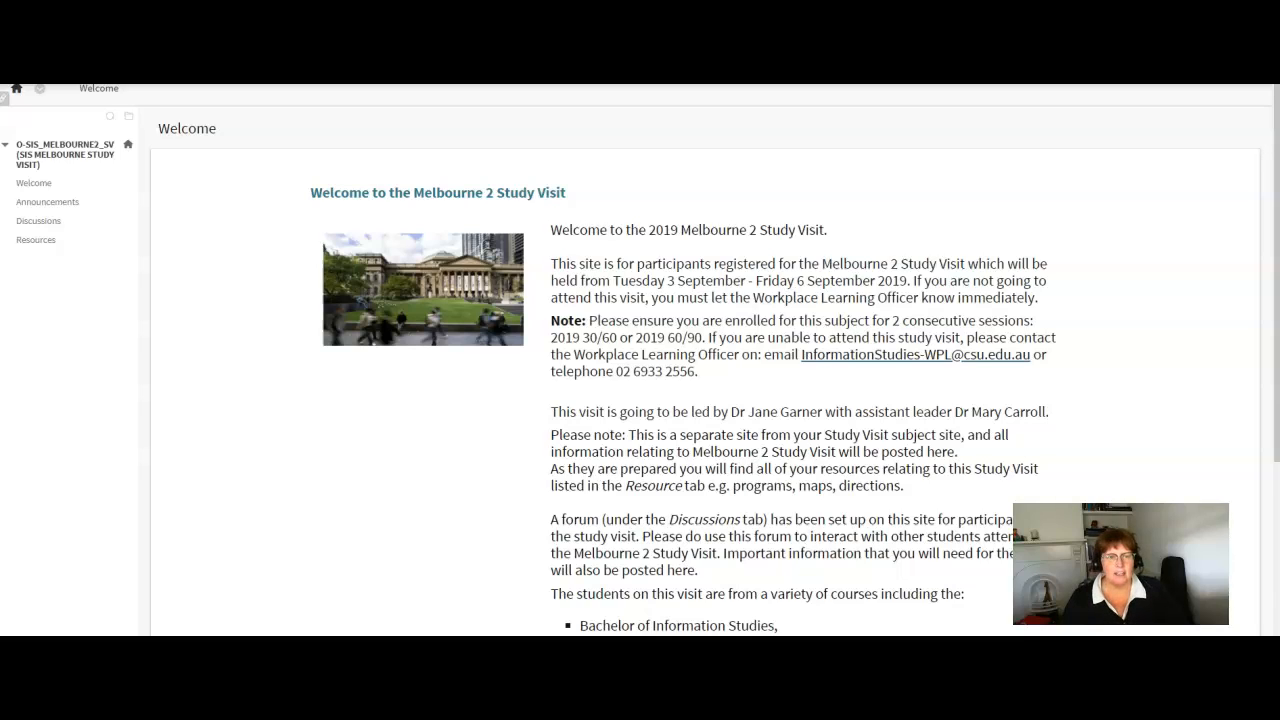
mouse_move(264, 474)
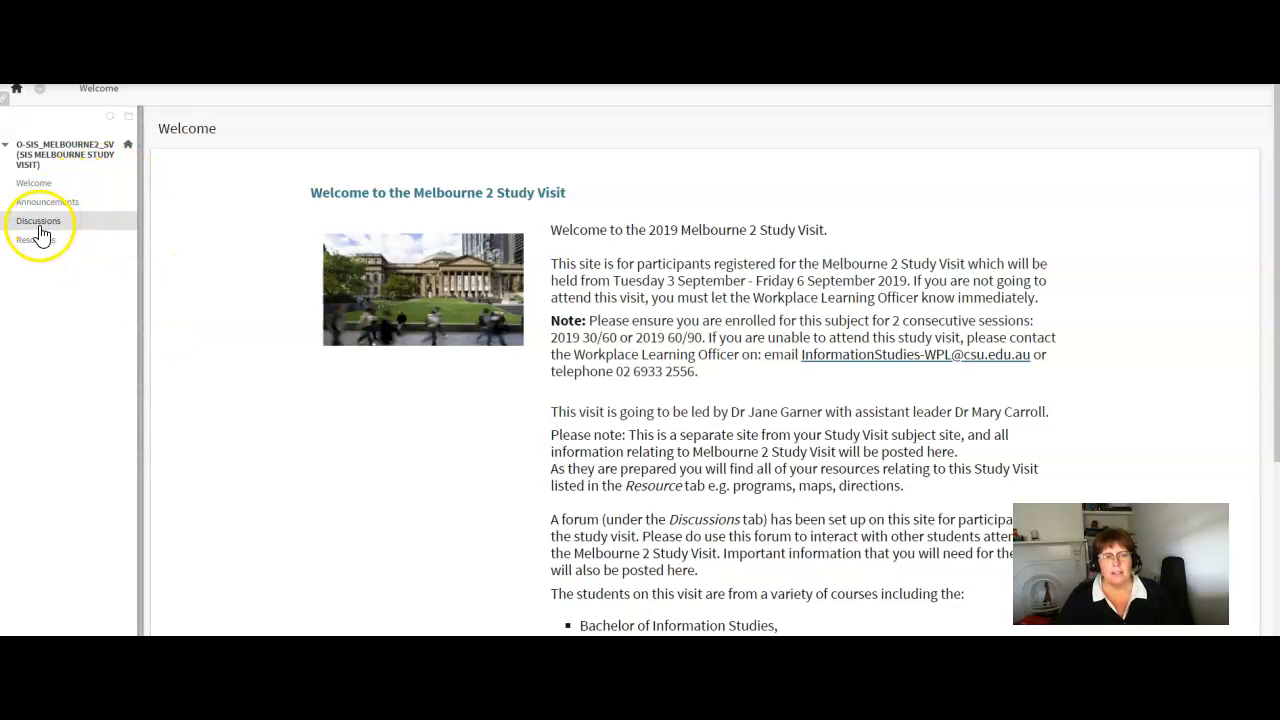
mouse_move(46, 200)
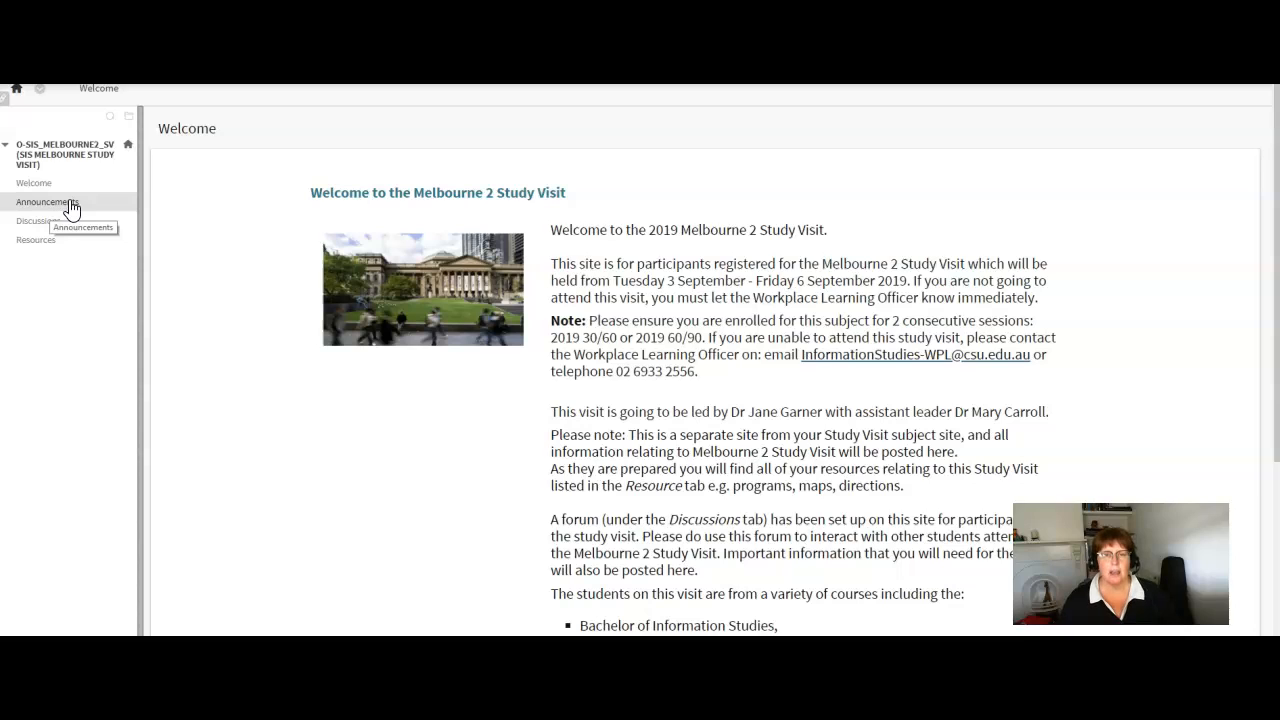
mouse_move(36, 222)
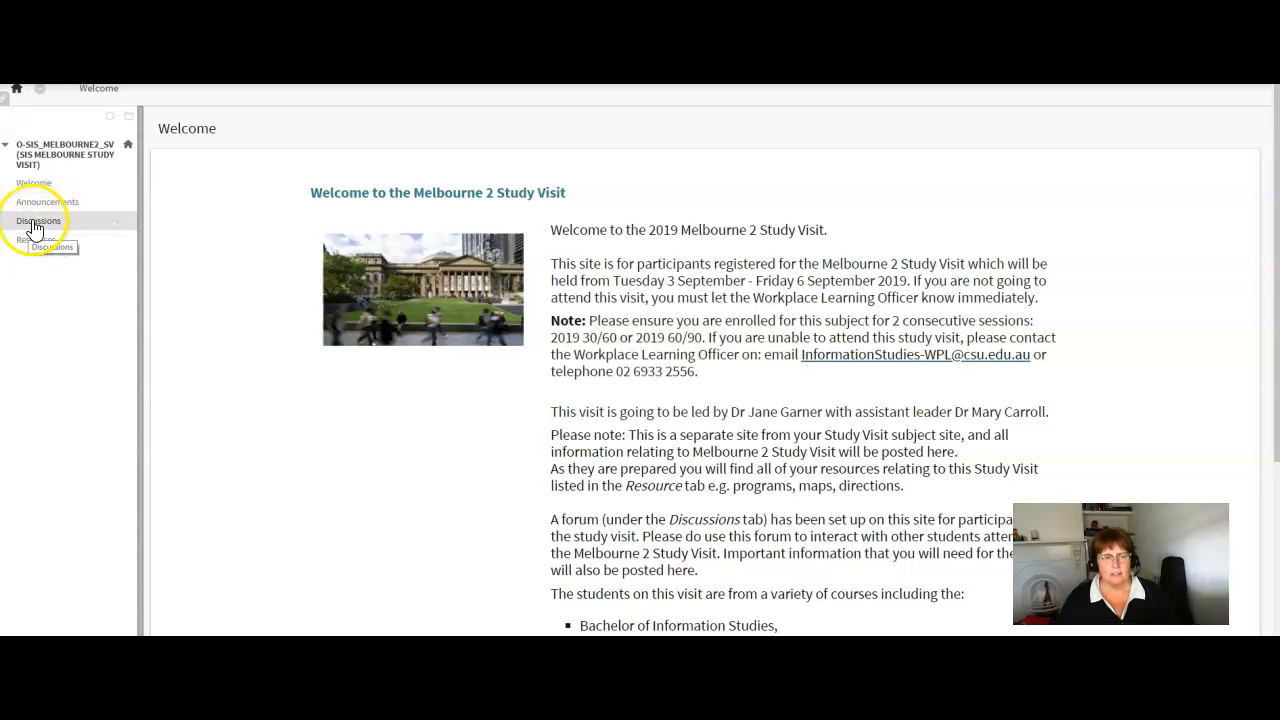
Step: Show the Discussion Board with the Introduce yourself! and Ask us questions! forums
click(40, 220)
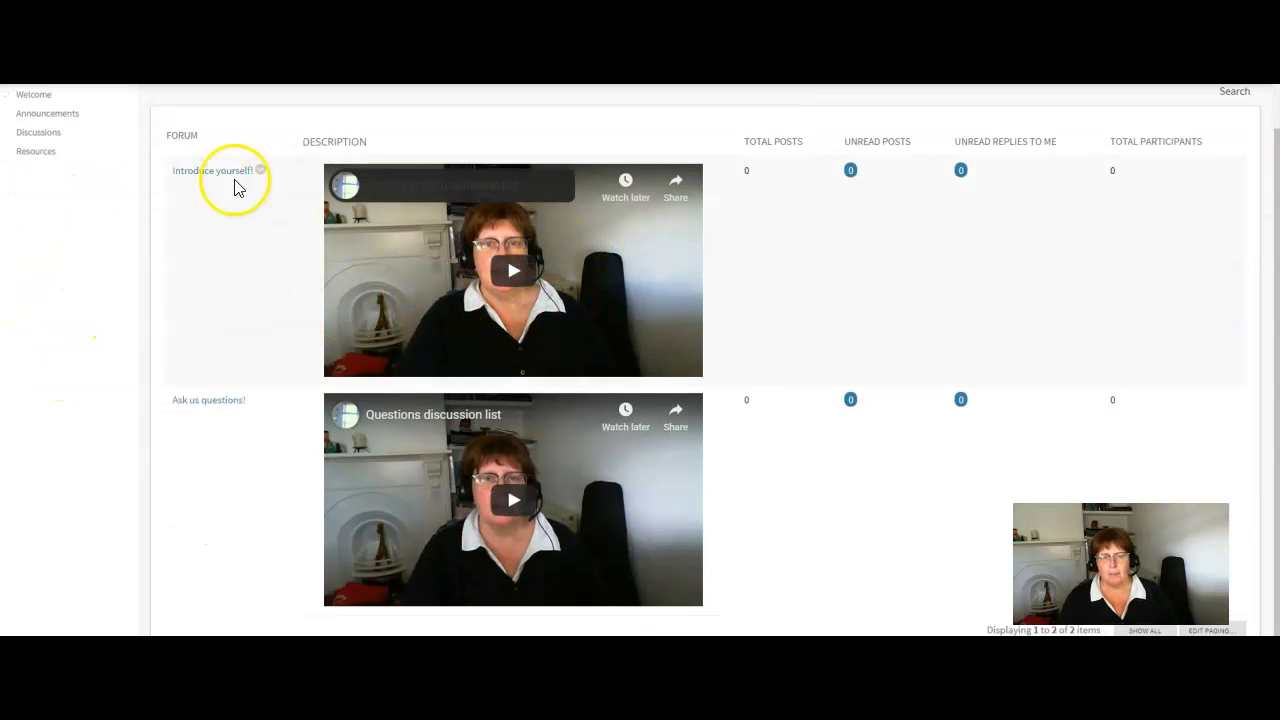
mouse_move(210, 170)
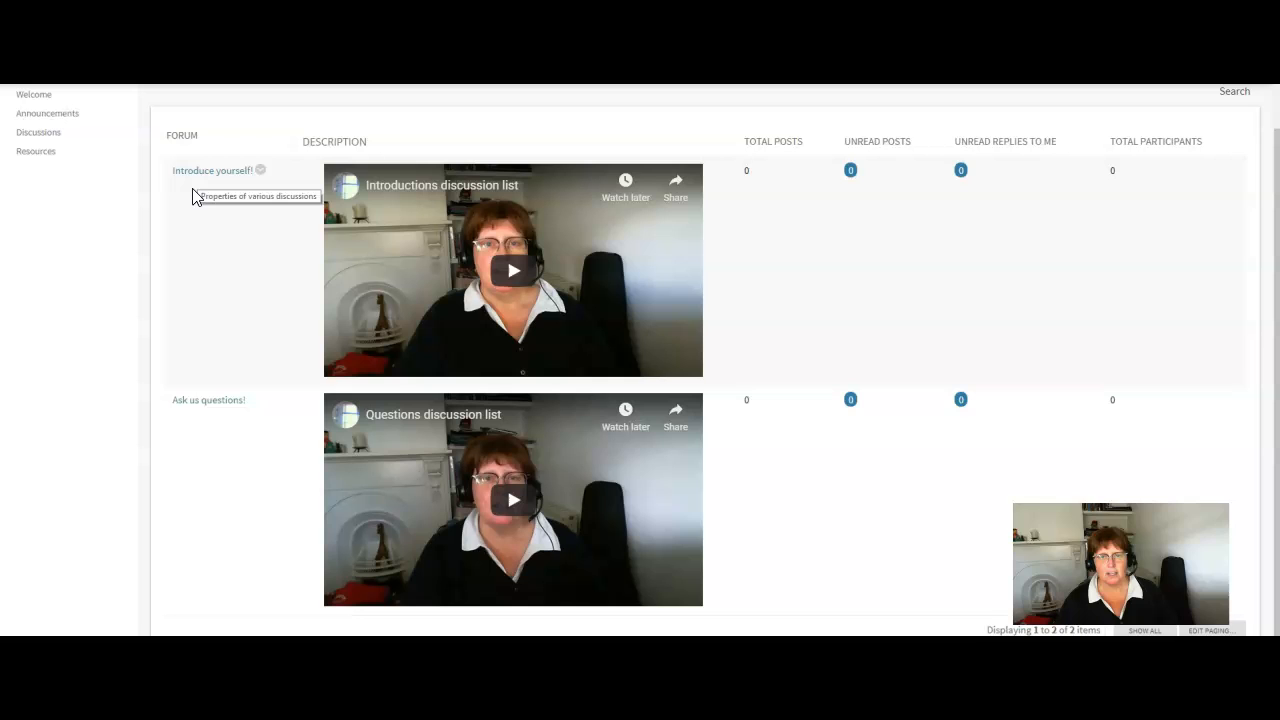
click(512, 270)
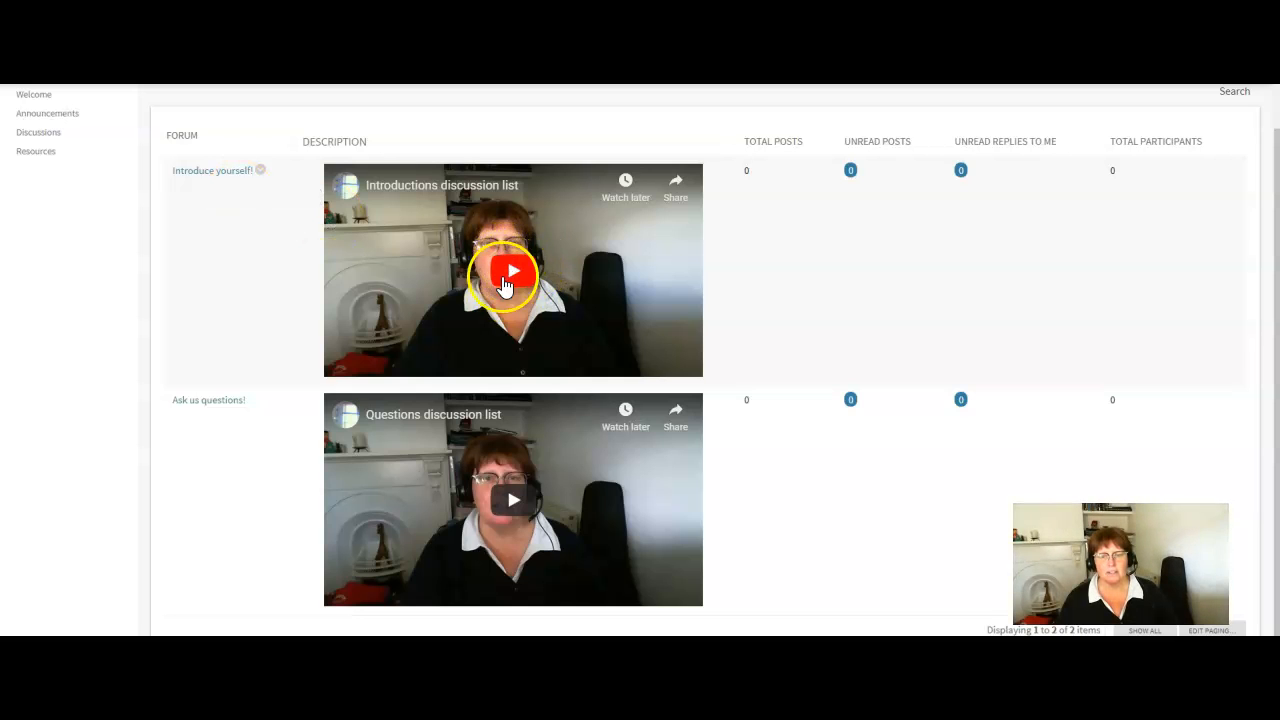
mouse_move(268, 270)
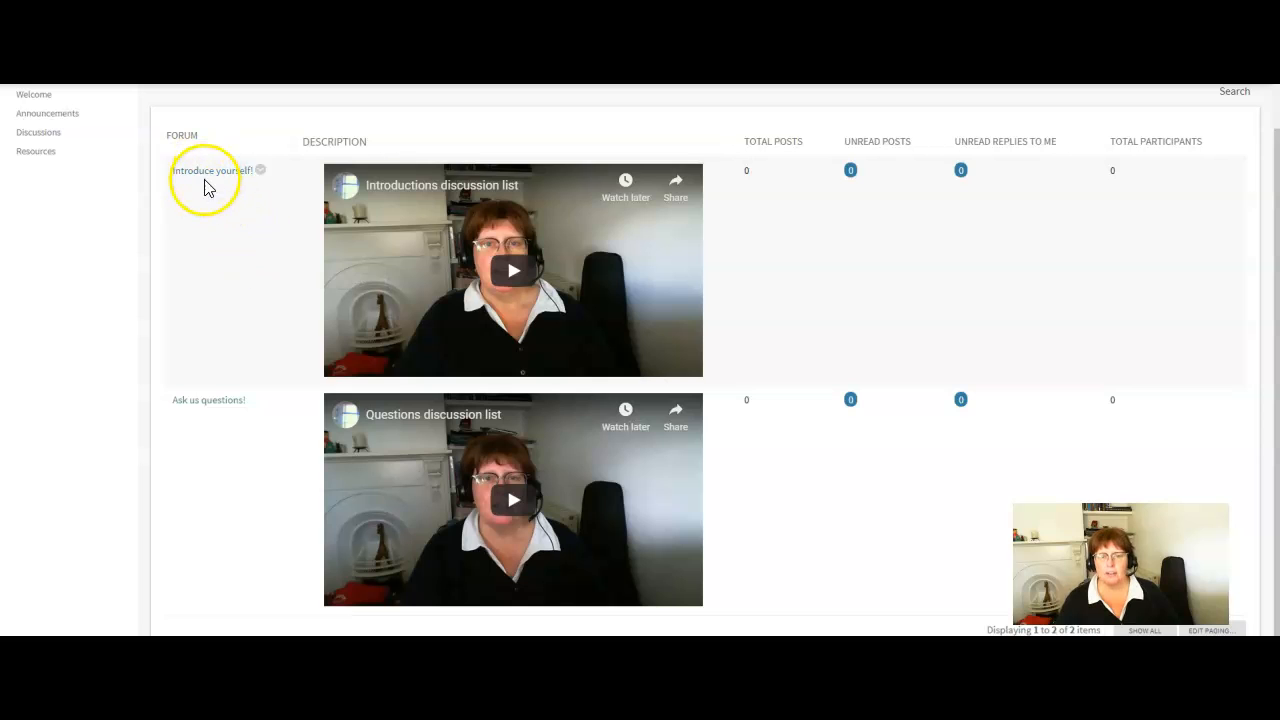
mouse_move(204, 400)
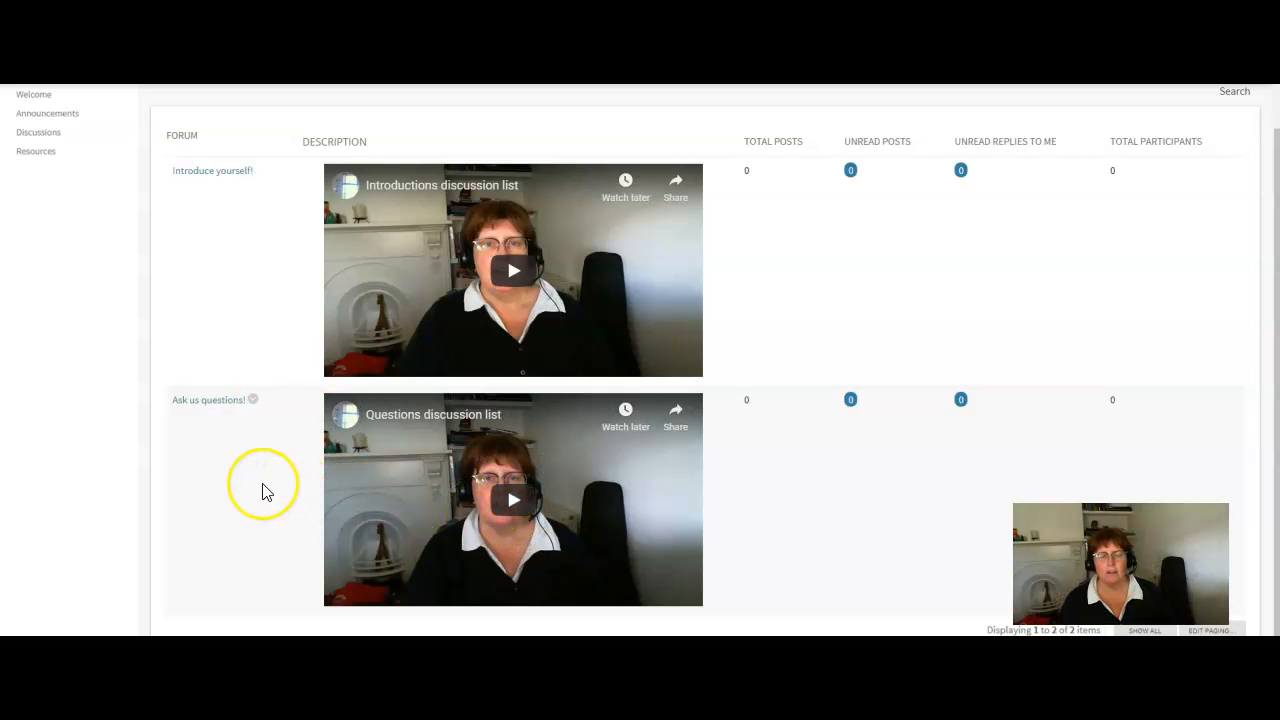
mouse_move(264, 492)
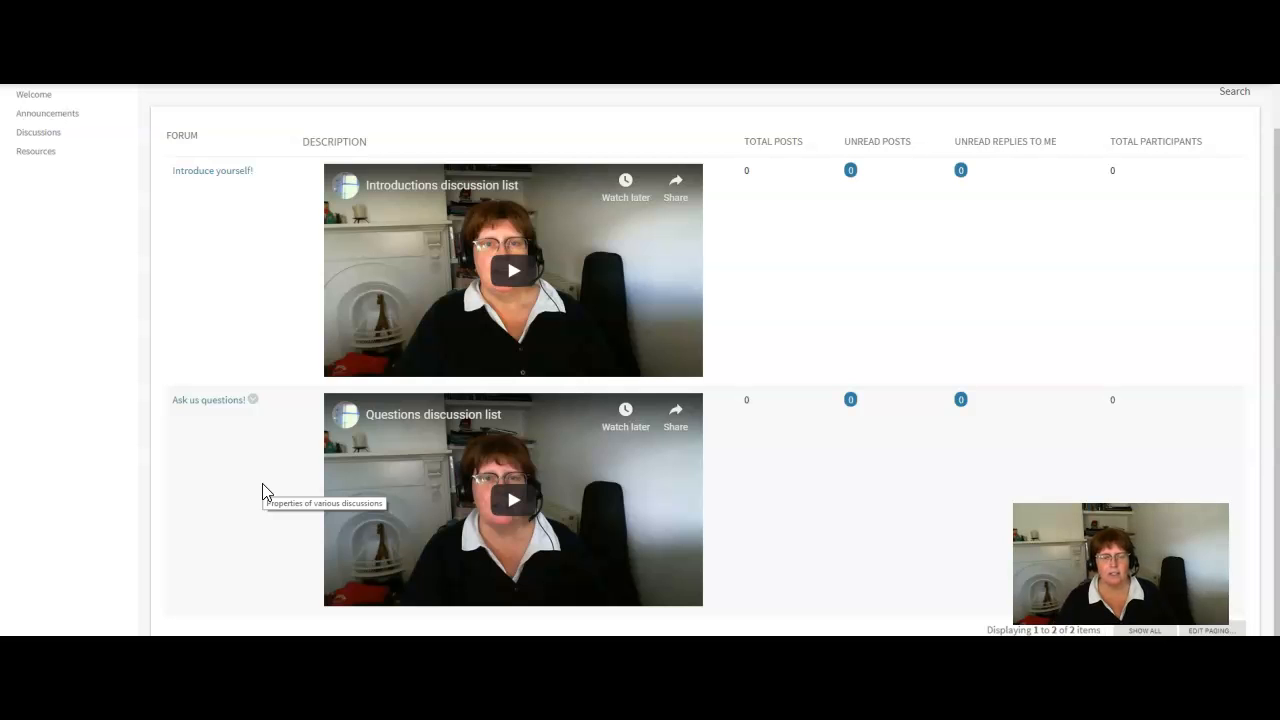
mouse_move(252, 296)
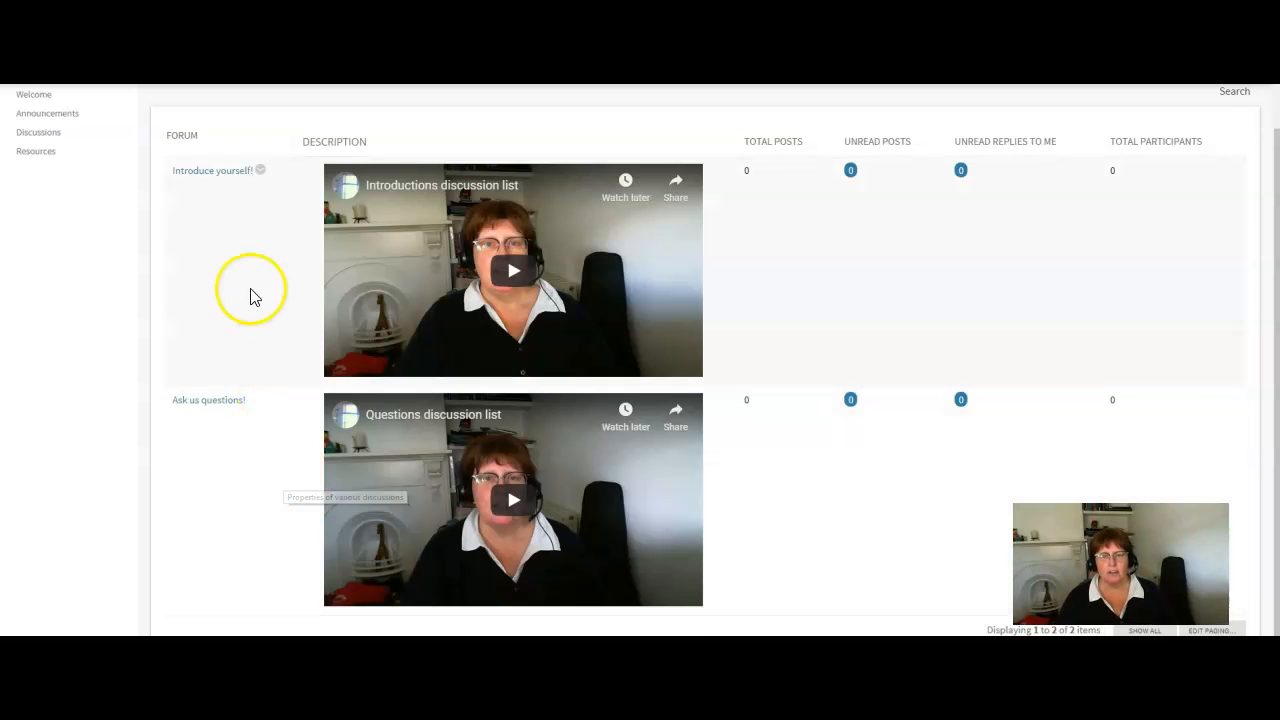
mouse_move(220, 222)
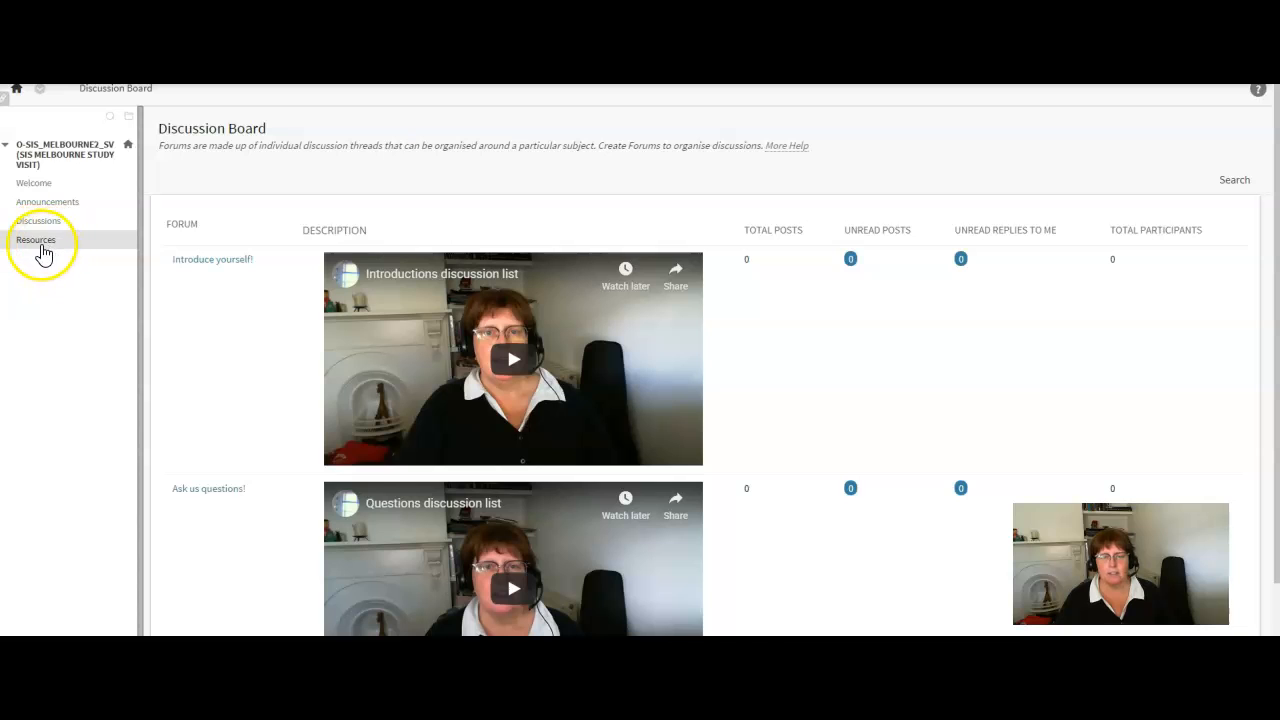
Step: Reach the Resources page holding the Melbourne 2 Study Visit Program 2019 PDF link
click(36, 240)
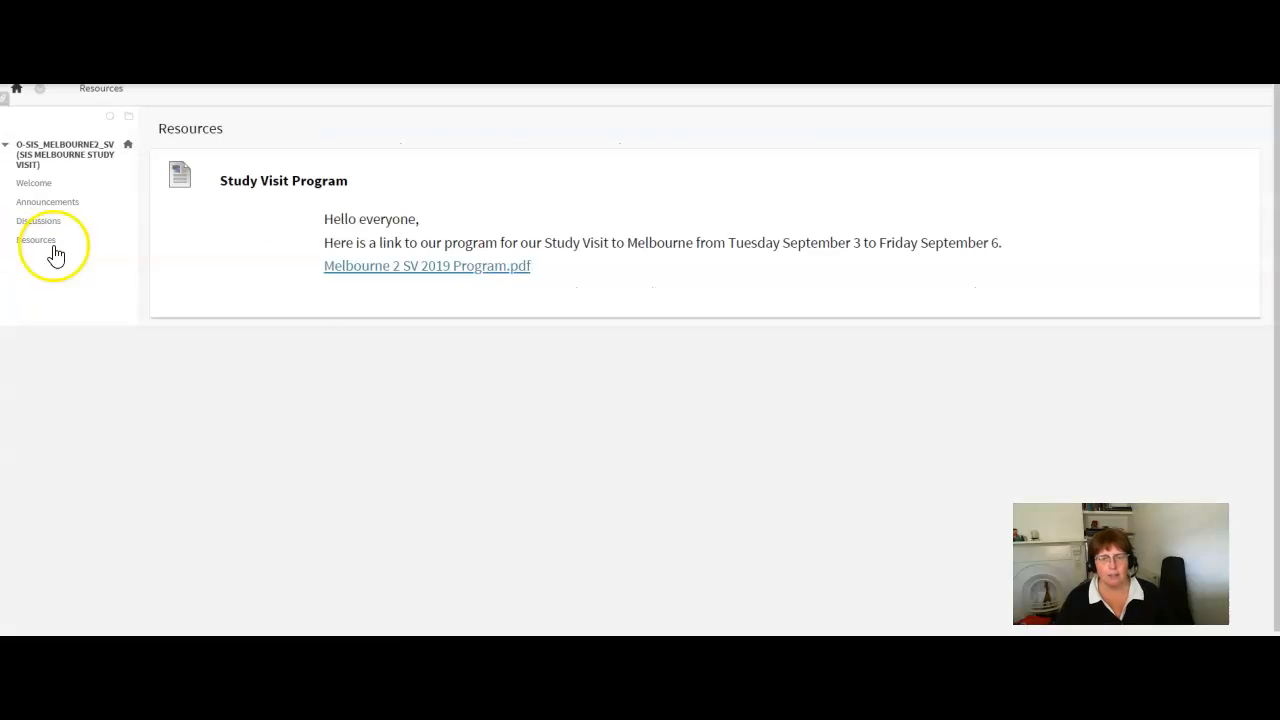
mouse_move(428, 270)
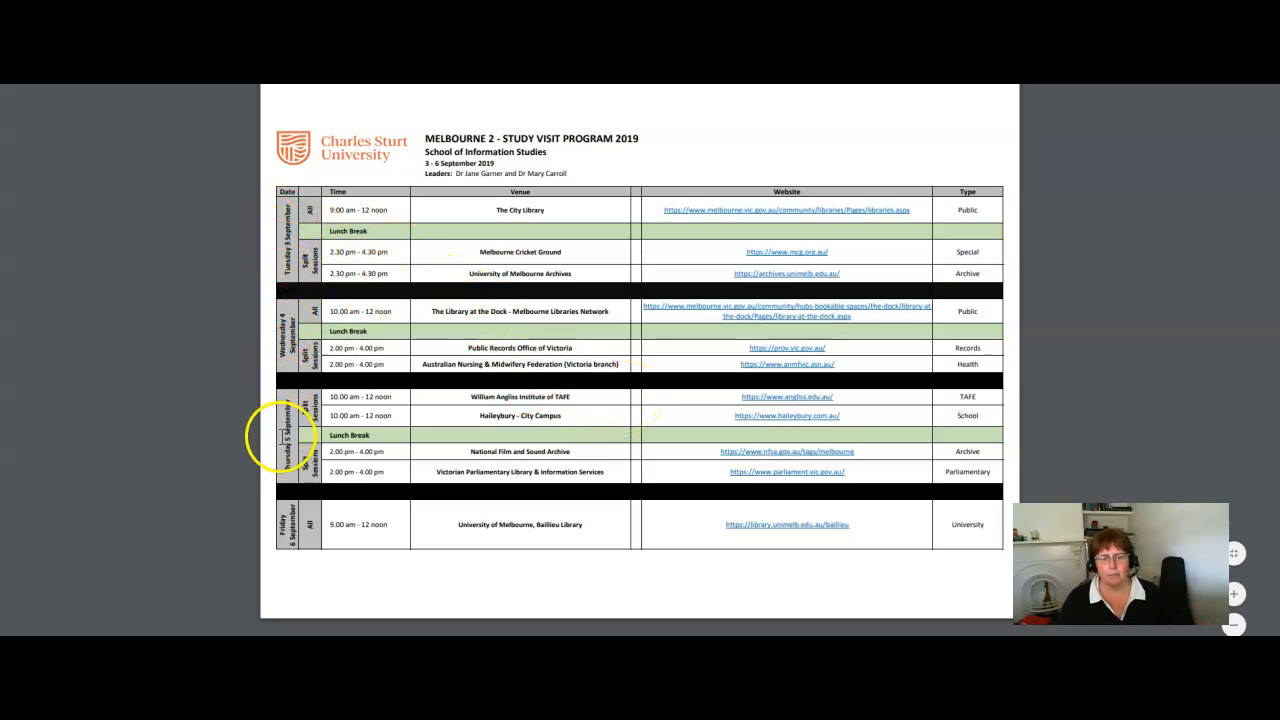
mouse_move(304, 524)
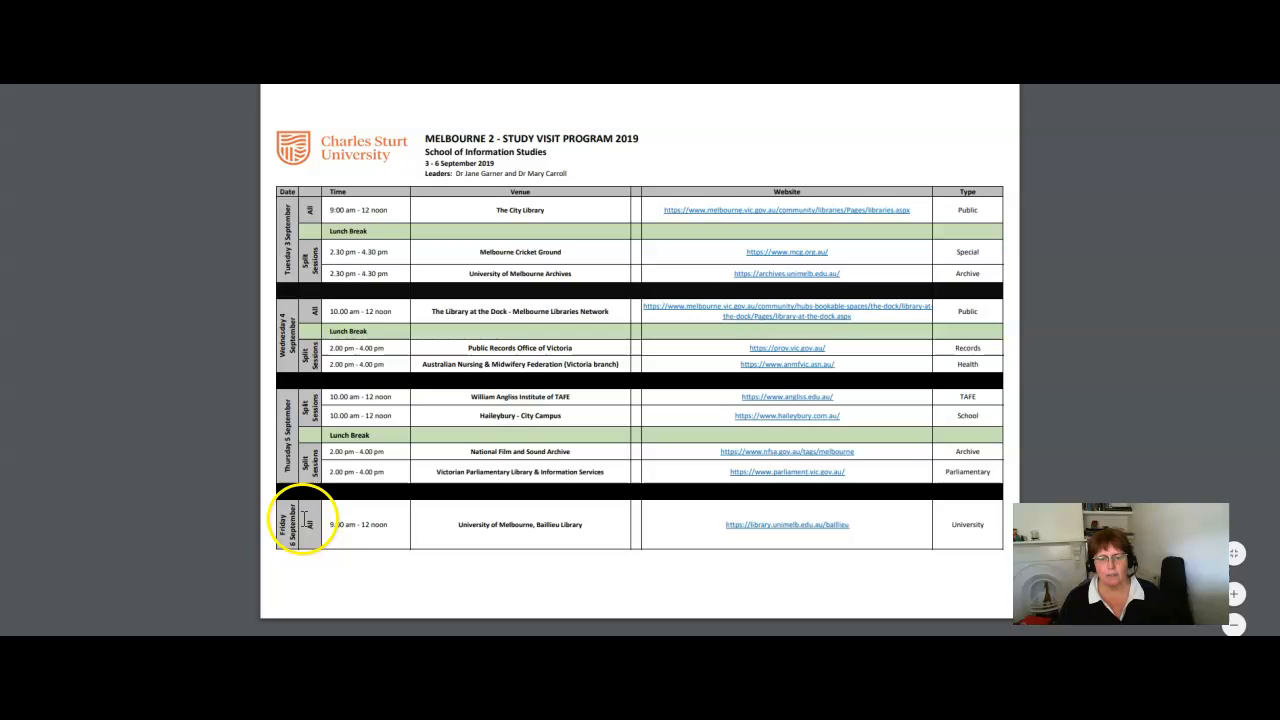
mouse_move(512, 238)
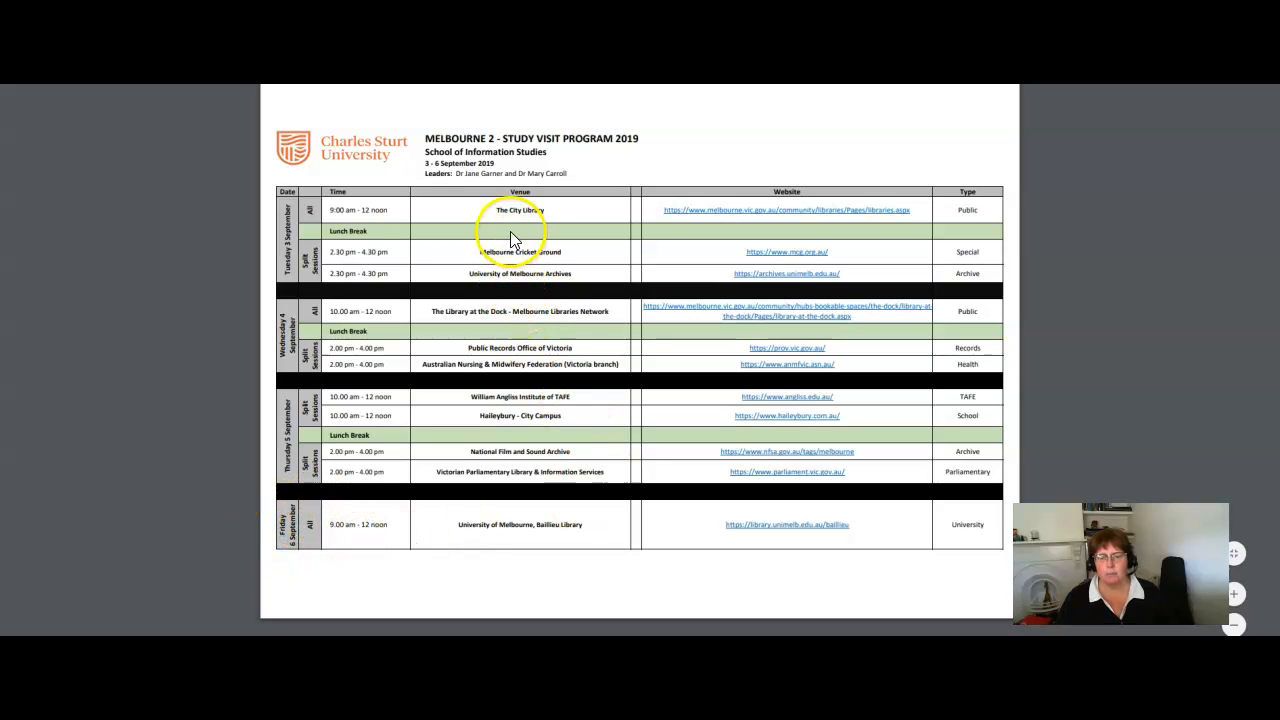
mouse_move(780, 276)
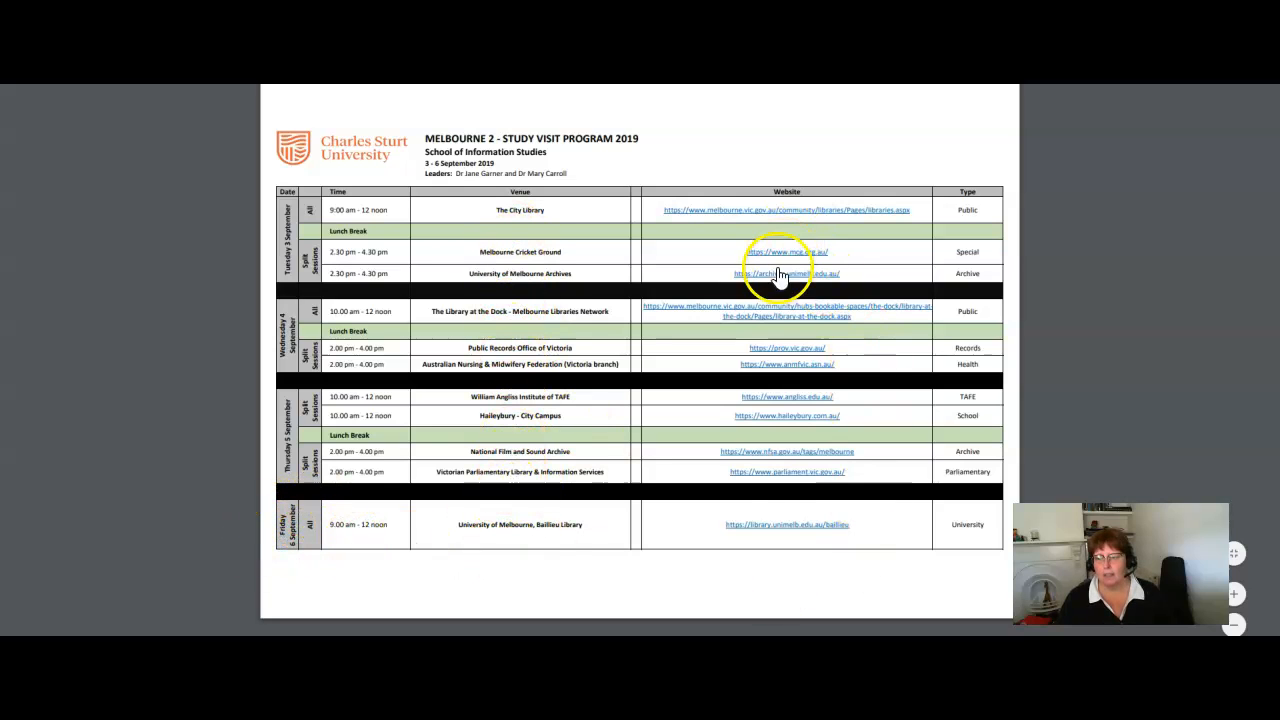
mouse_move(960, 470)
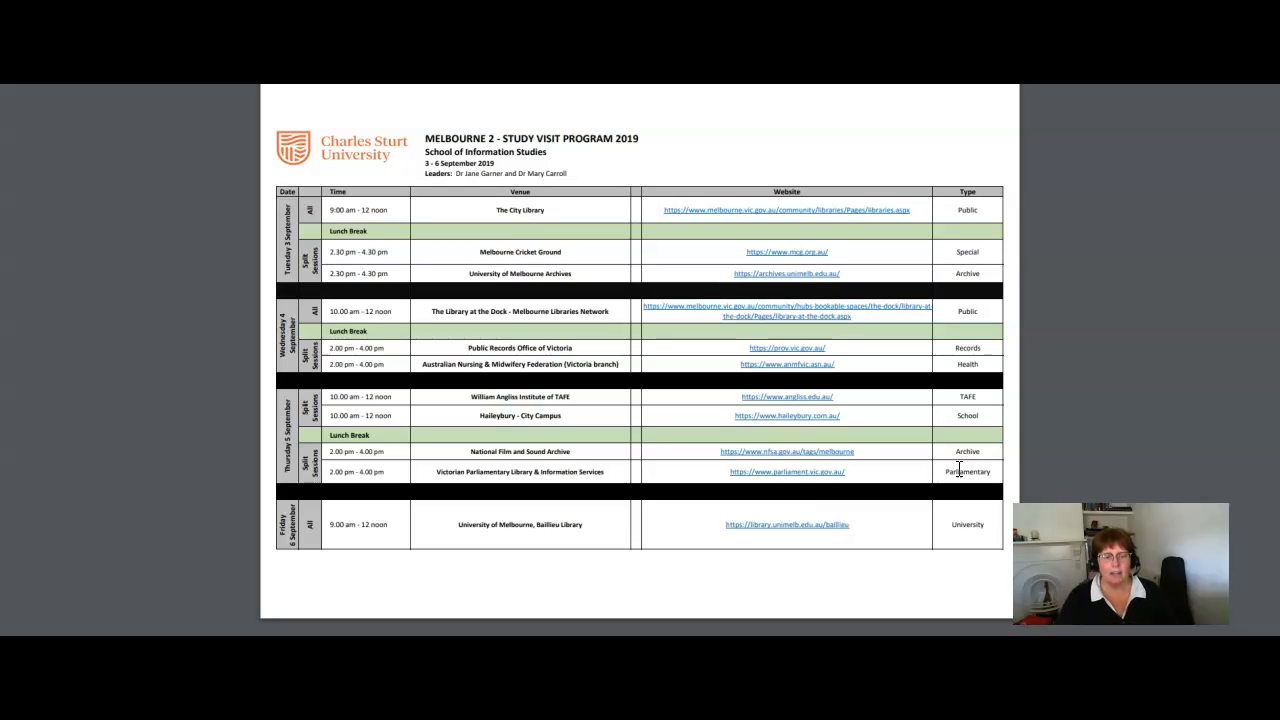
mouse_move(596, 282)
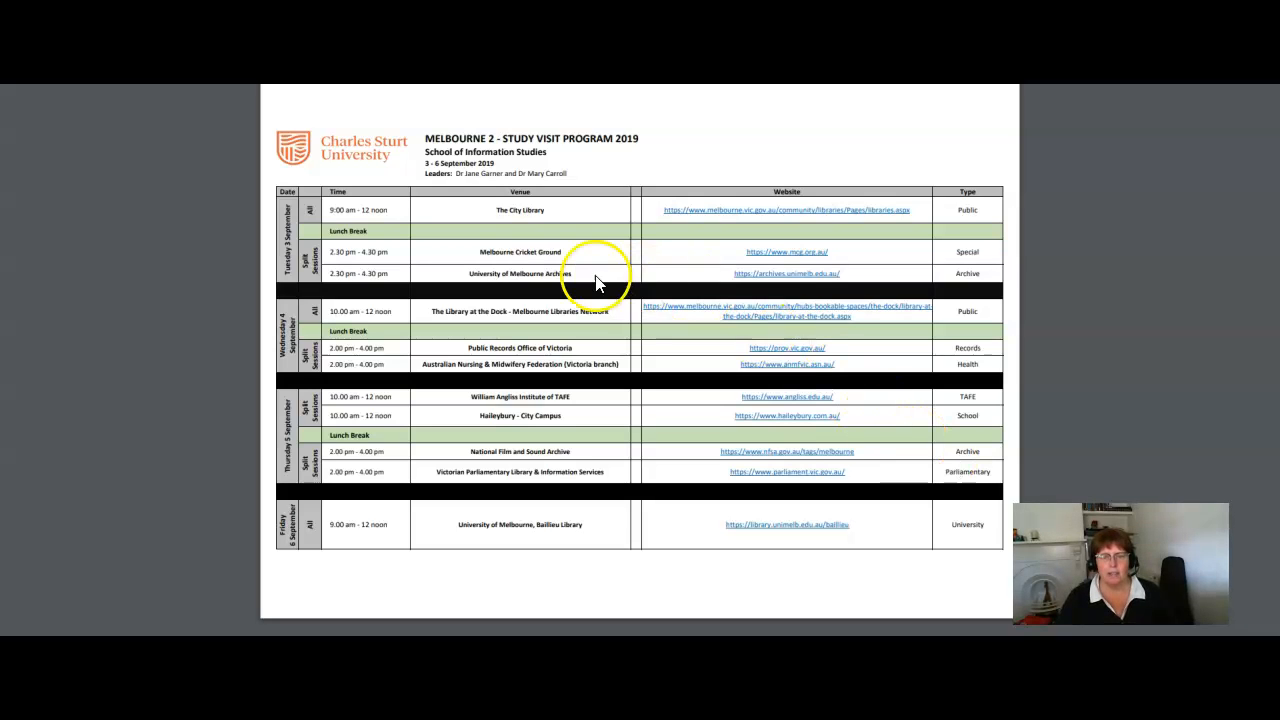
mouse_move(500, 404)
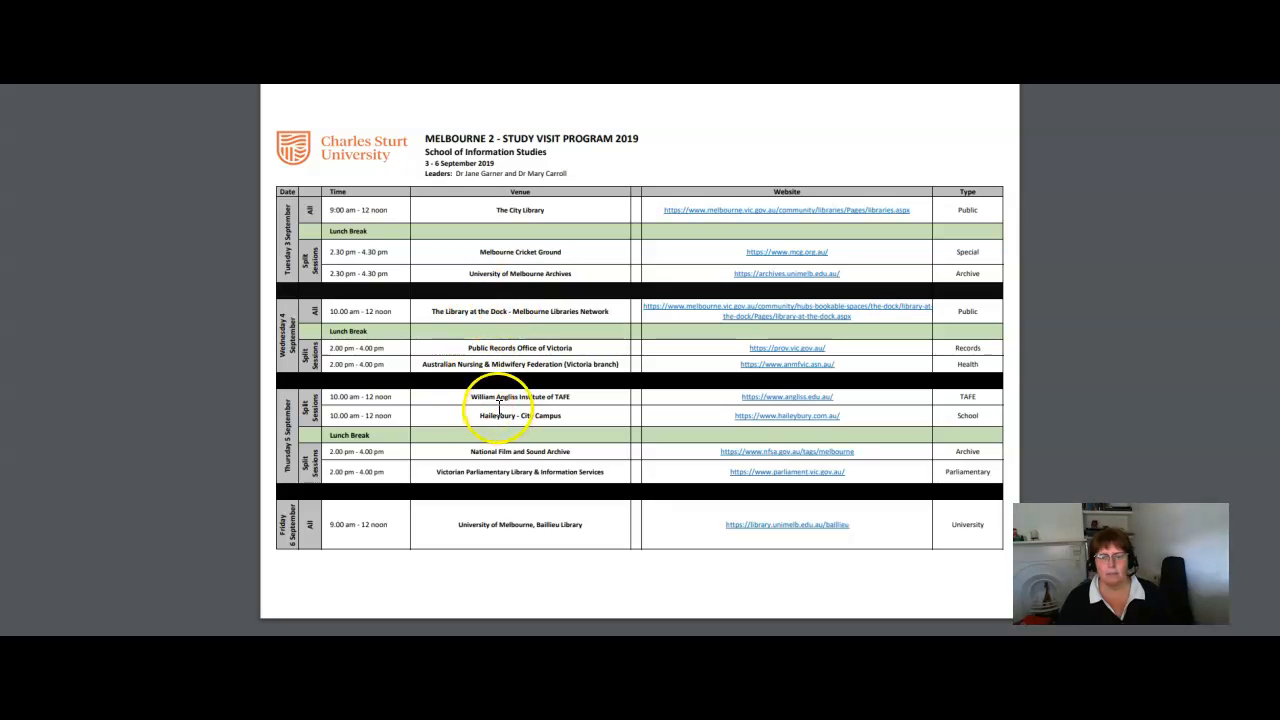
mouse_move(504, 332)
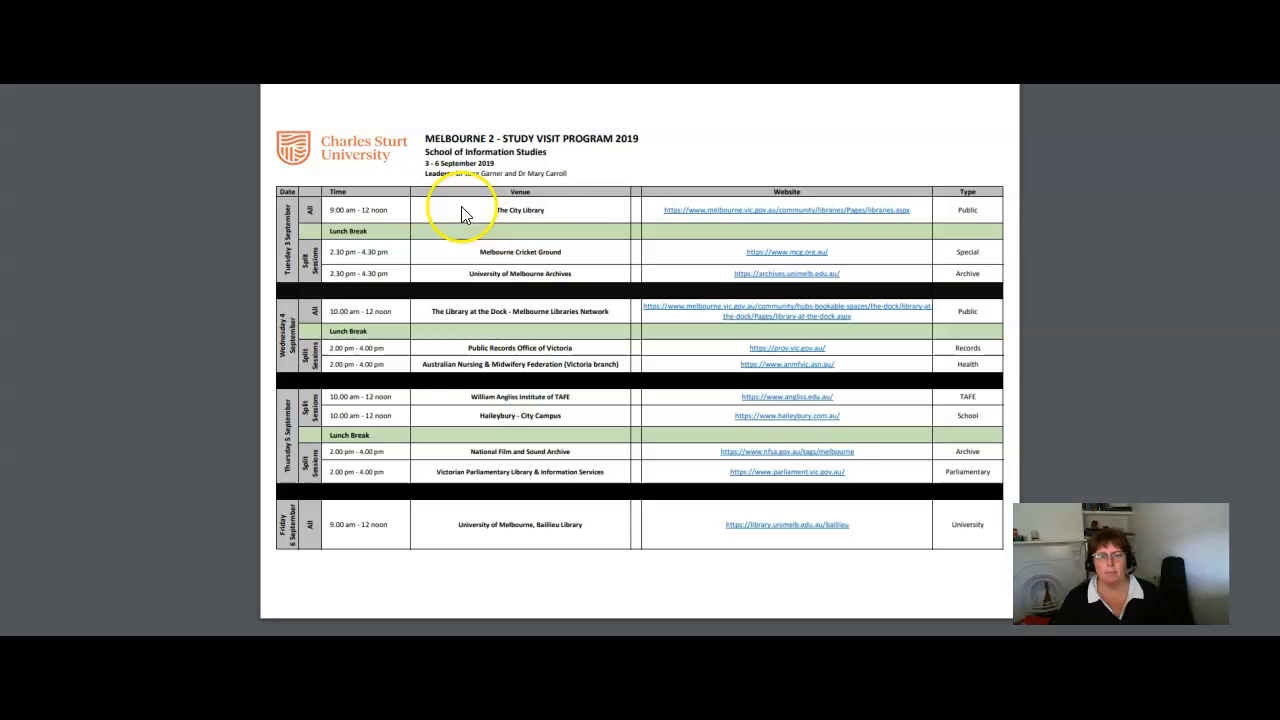
mouse_move(470, 218)
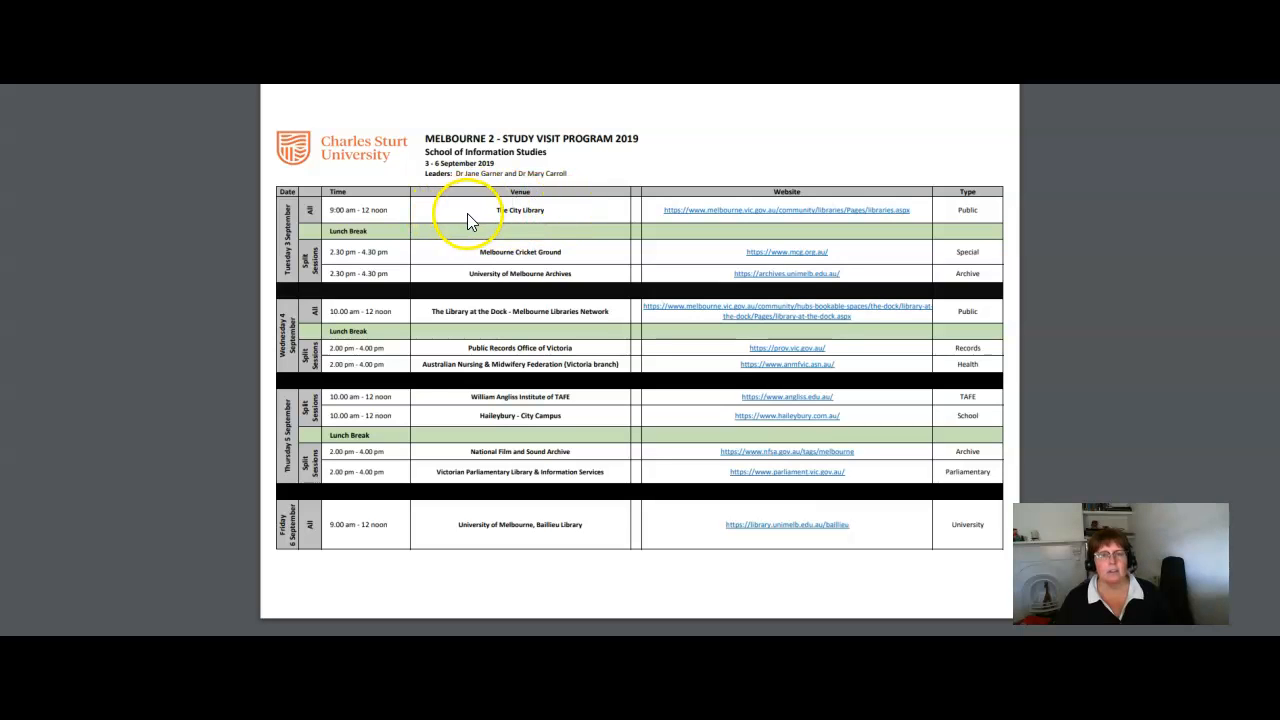
mouse_move(524, 210)
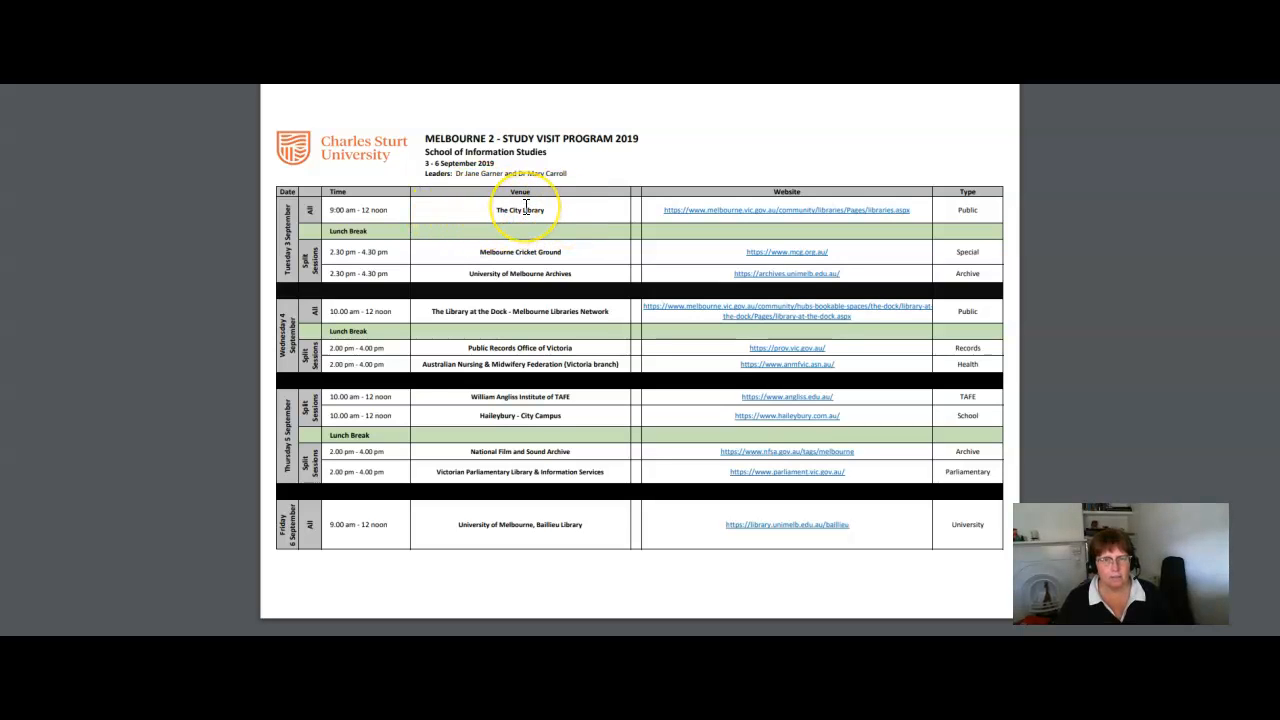
mouse_move(490, 452)
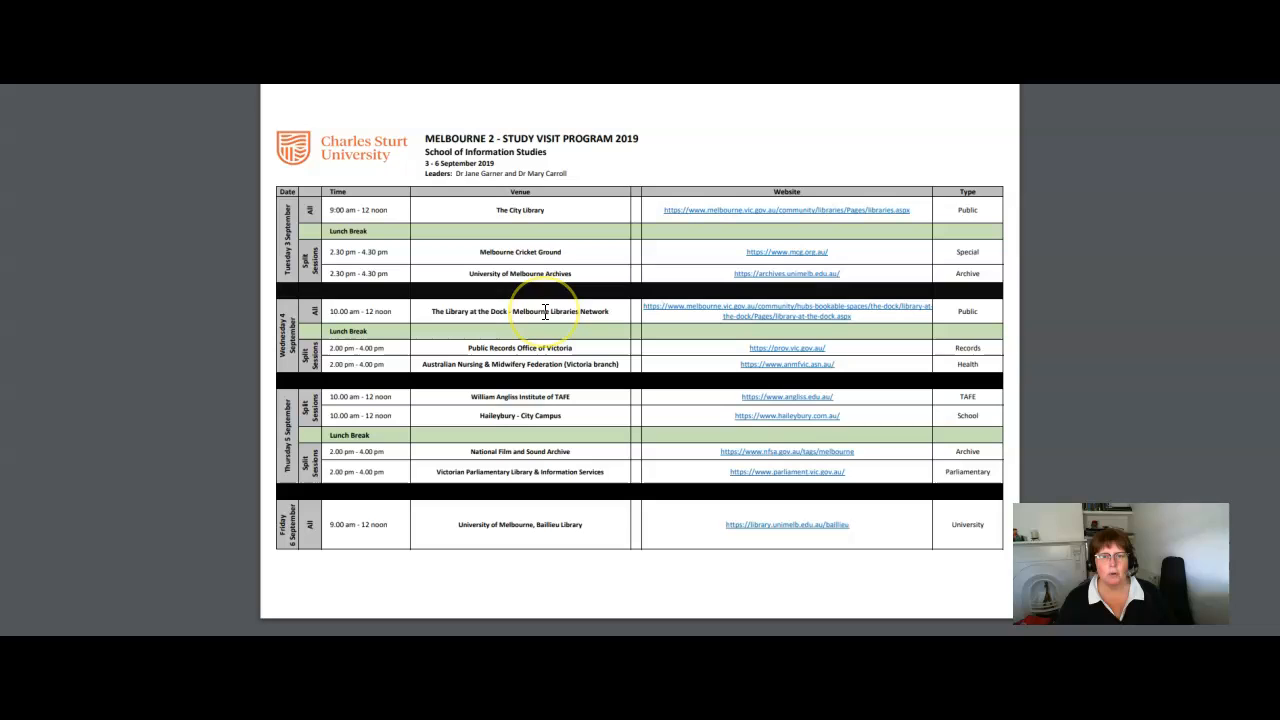
mouse_move(544, 312)
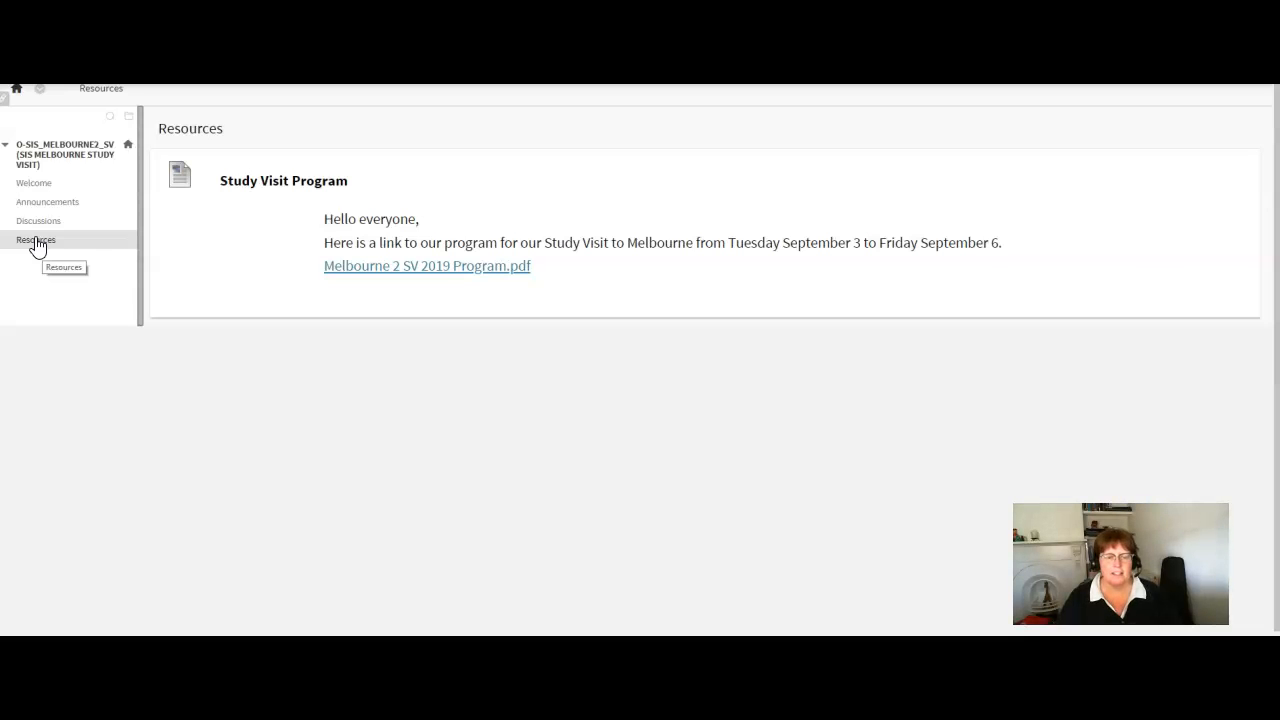
mouse_move(40, 580)
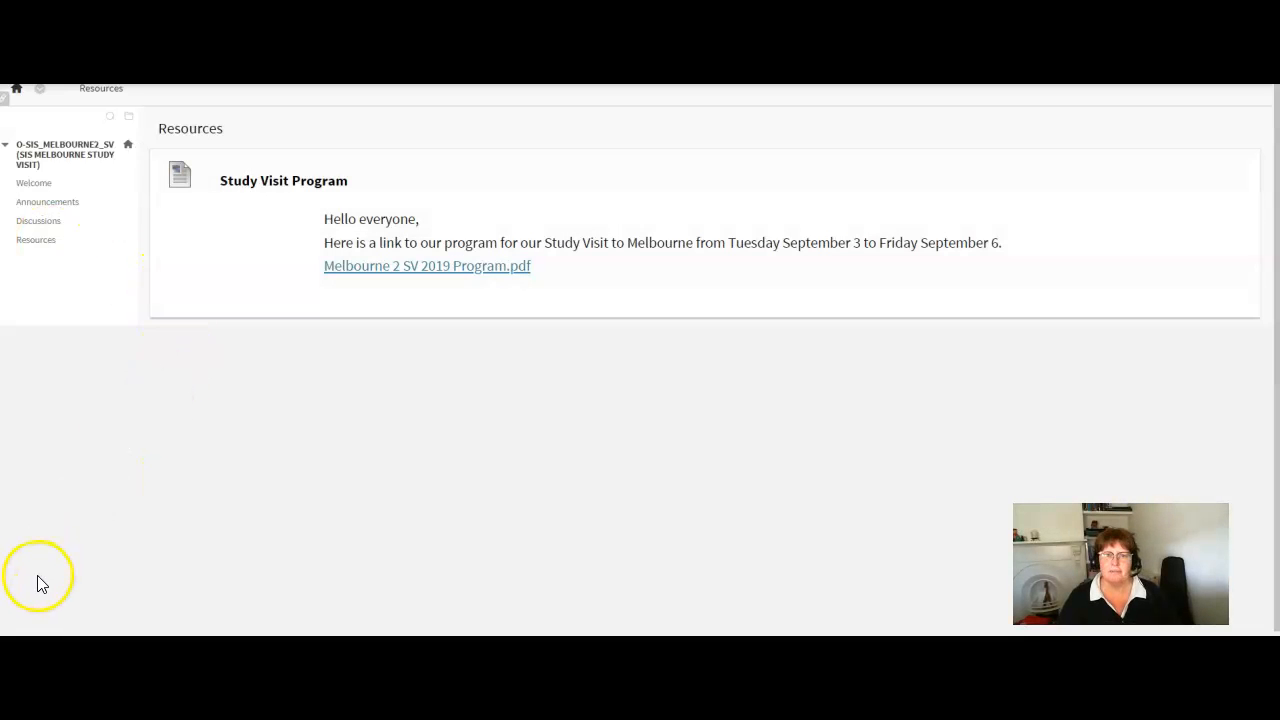